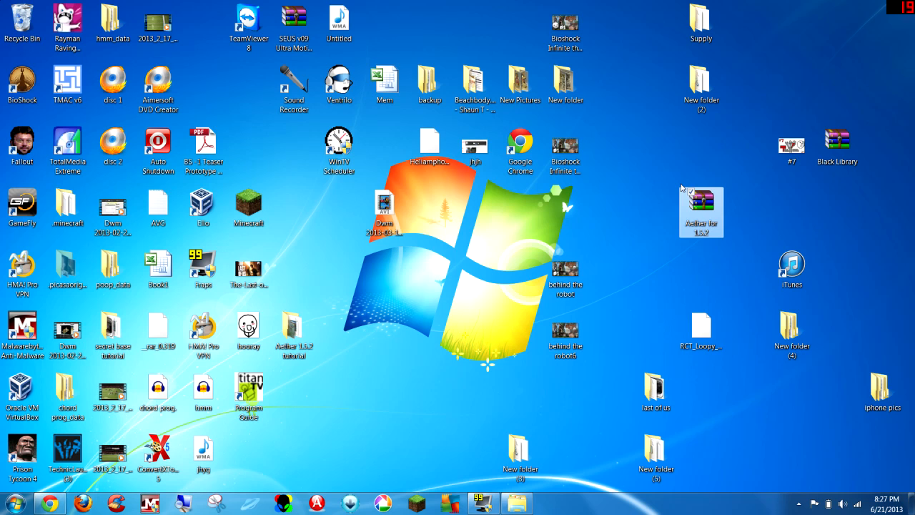
Step: Search %appdat from the Start menu to reach the AppData Roaming folder
{"action": "left_click", "coordinate": [800, 504]}
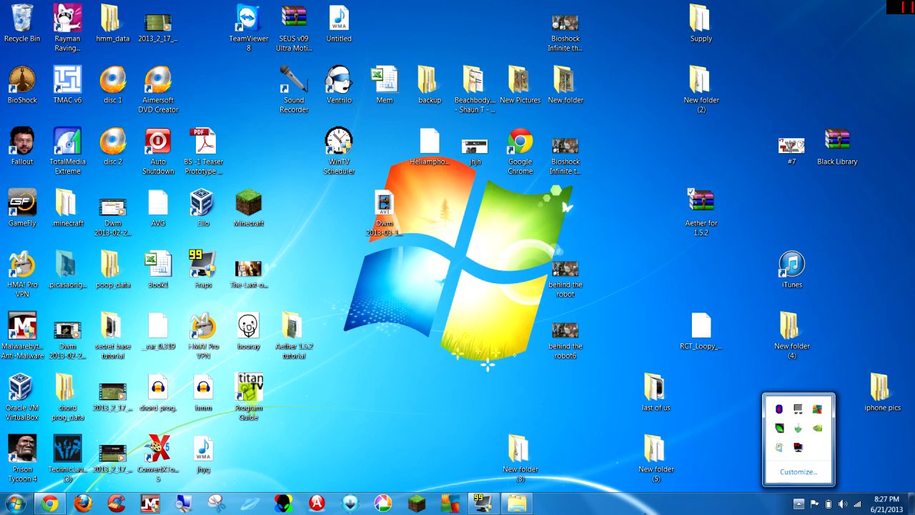
{"action": "left_click", "coordinate": [11, 504]}
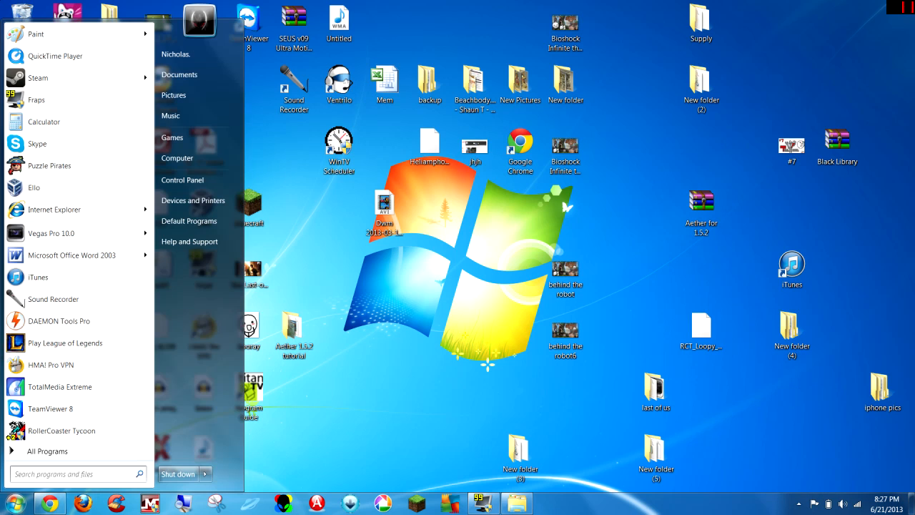
{"action": "type", "text": "%appdat"}
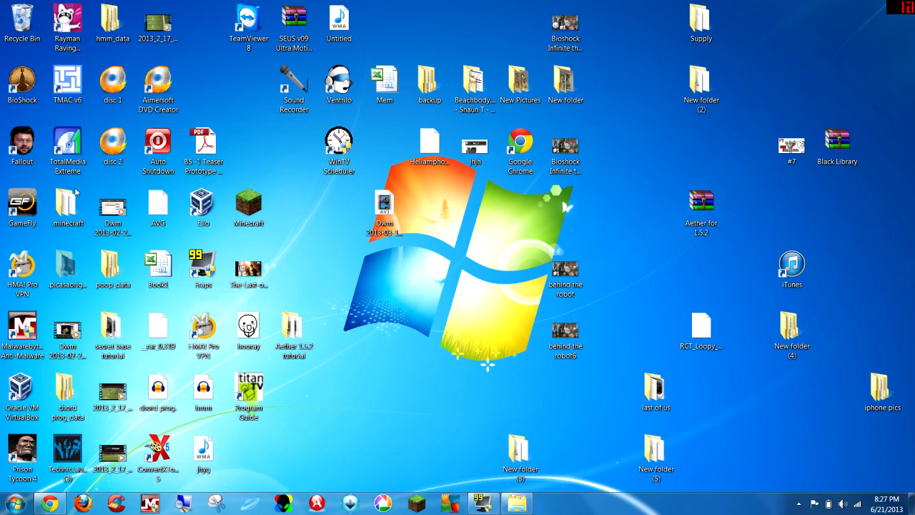
{"action": "left_click", "coordinate": [9, 504]}
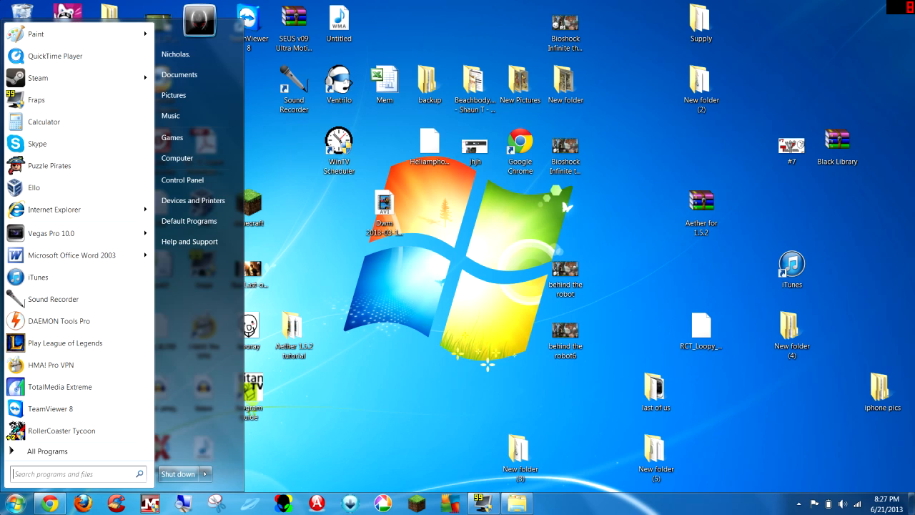
{"action": "type", "text": "%appdat"}
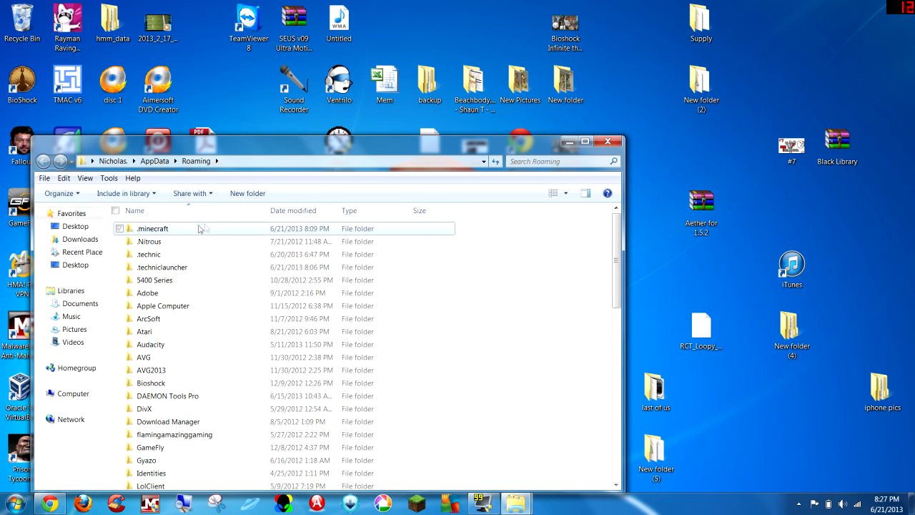
Step: Move .minecraft to the desktop backup, replacing all conflicts, merging bin and skipping missing items
{"action": "left_click", "coordinate": [155, 229]}
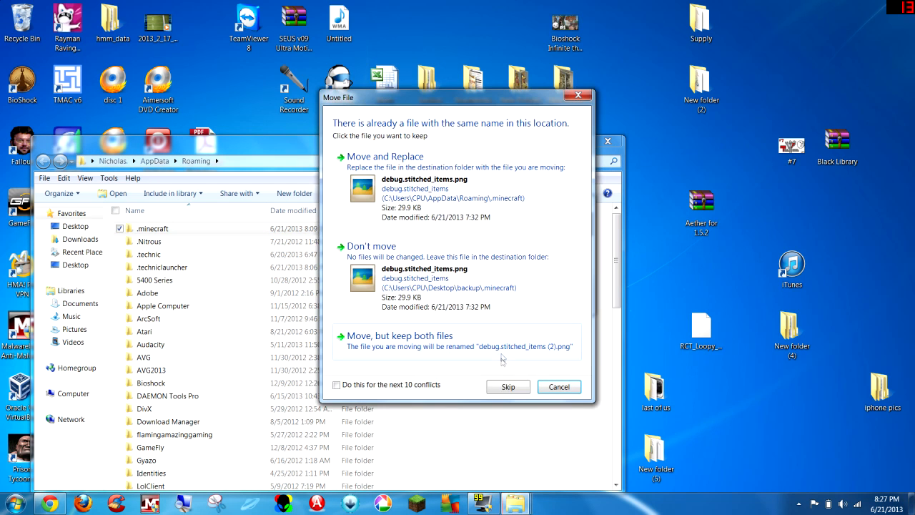
{"action": "left_click", "coordinate": [336, 385]}
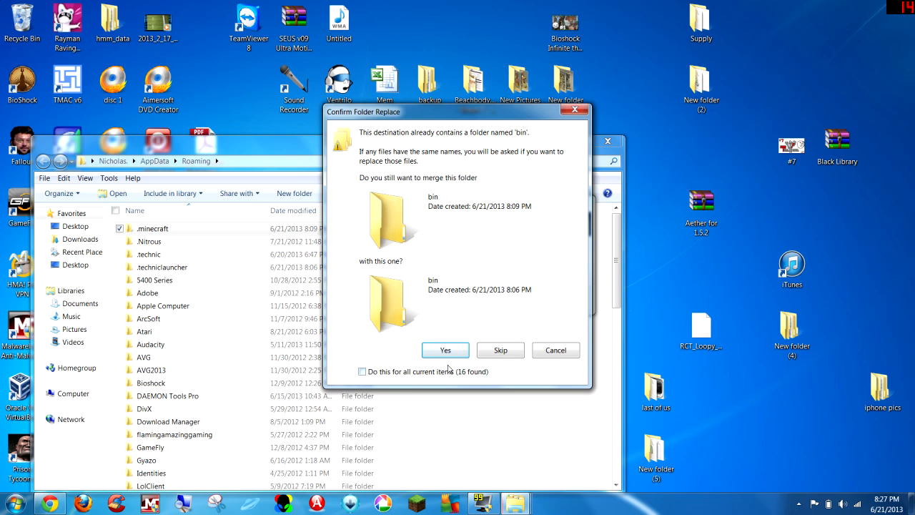
{"action": "left_click", "coordinate": [364, 372]}
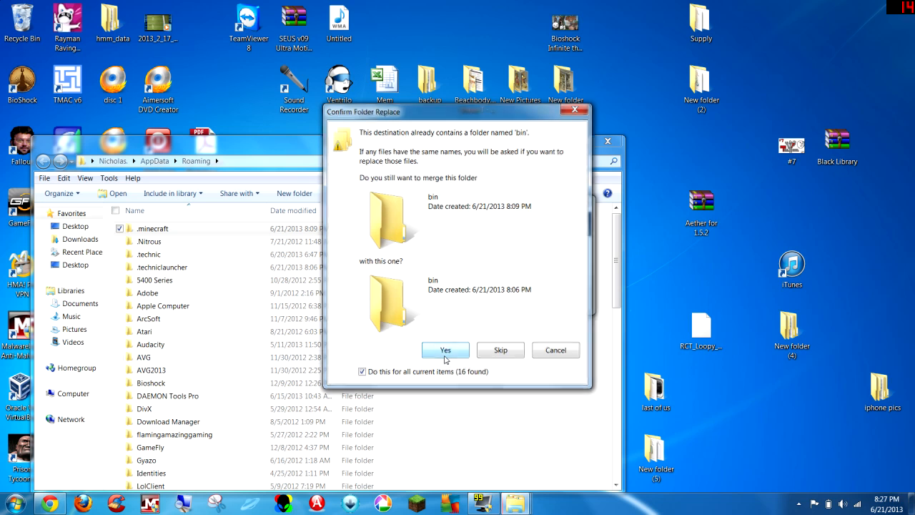
{"action": "left_click", "coordinate": [445, 349]}
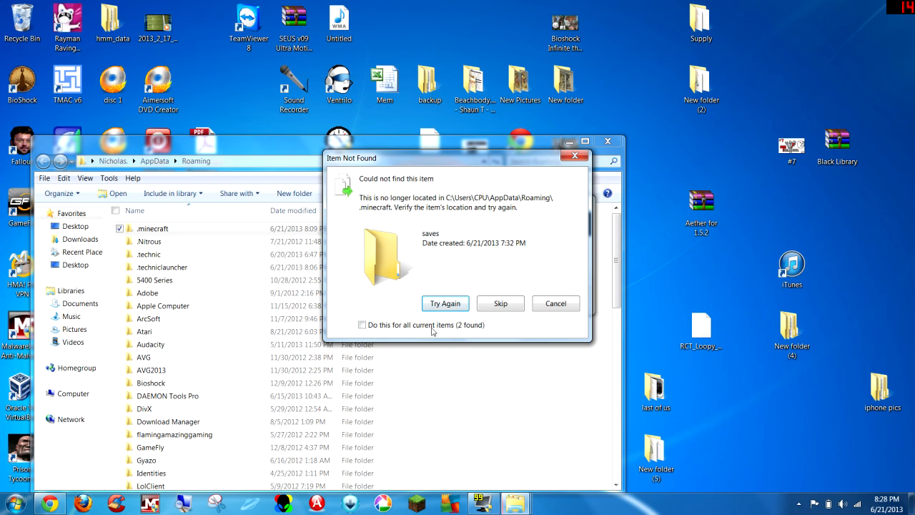
{"action": "left_click", "coordinate": [501, 303]}
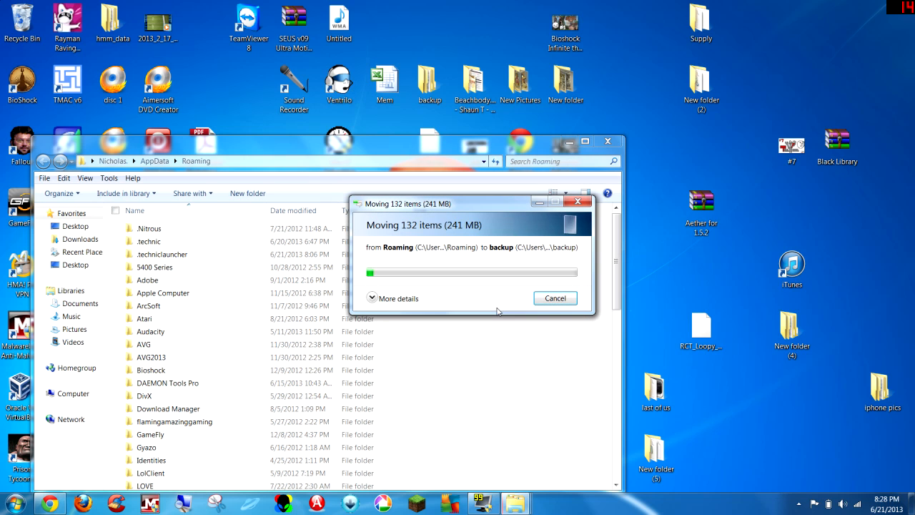
{"action": "left_click", "coordinate": [555, 298]}
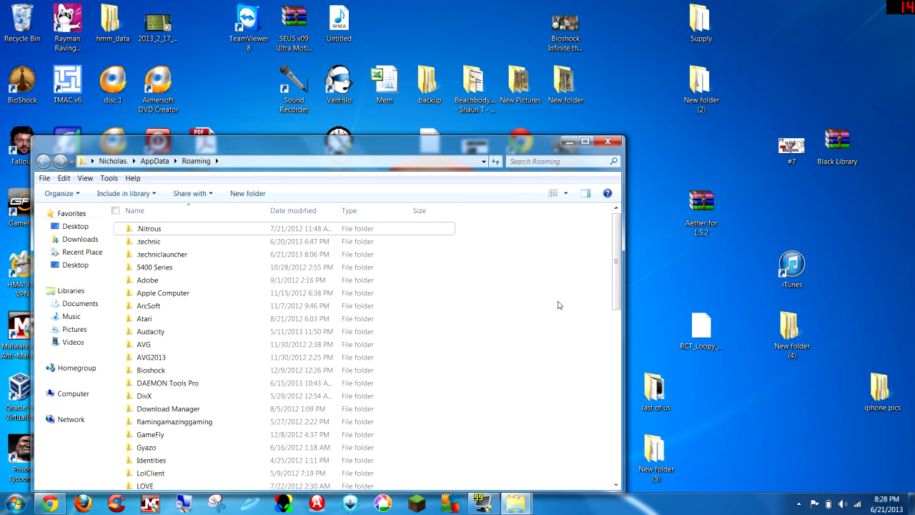
Step: Extract the Aether 1.5.2 archive's .minecraft folder into AppData Roaming
{"action": "left_click", "coordinate": [701, 212]}
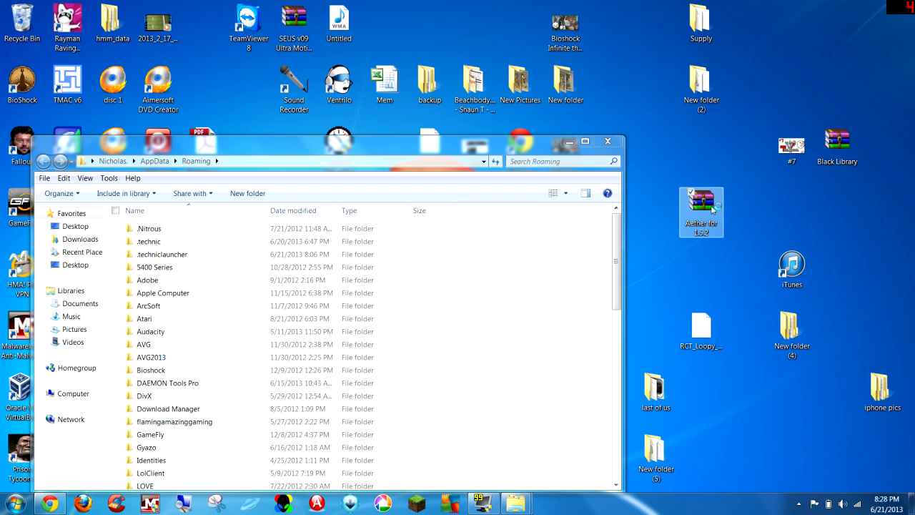
{"action": "double_click", "coordinate": [701, 207]}
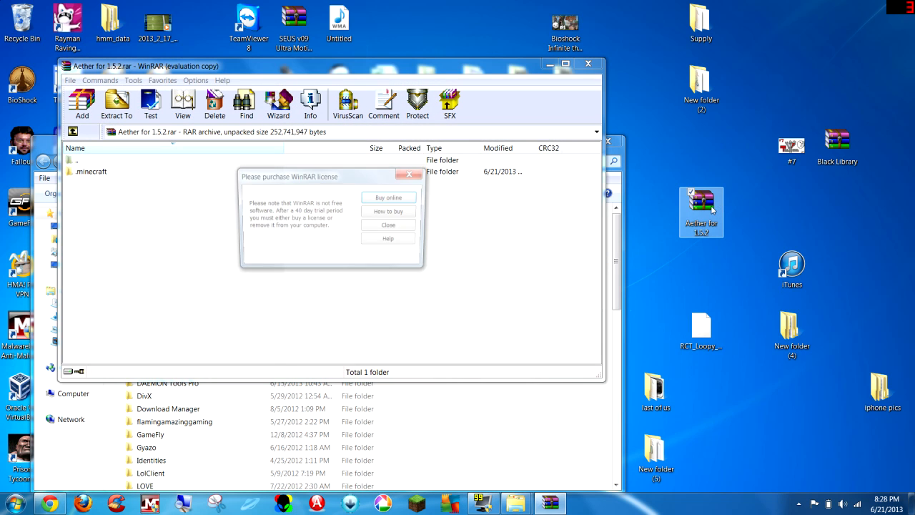
{"action": "left_click", "coordinate": [389, 224]}
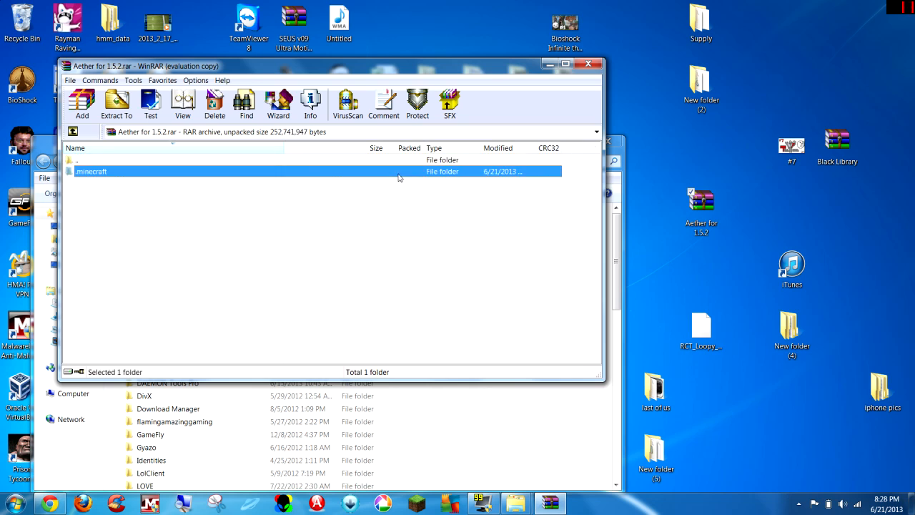
{"action": "double_click", "coordinate": [92, 172]}
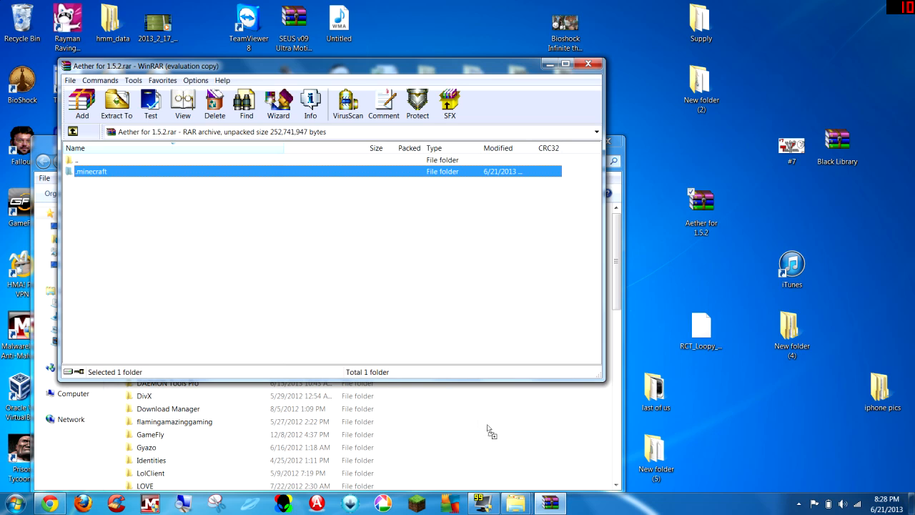
{"action": "left_click", "coordinate": [116, 103]}
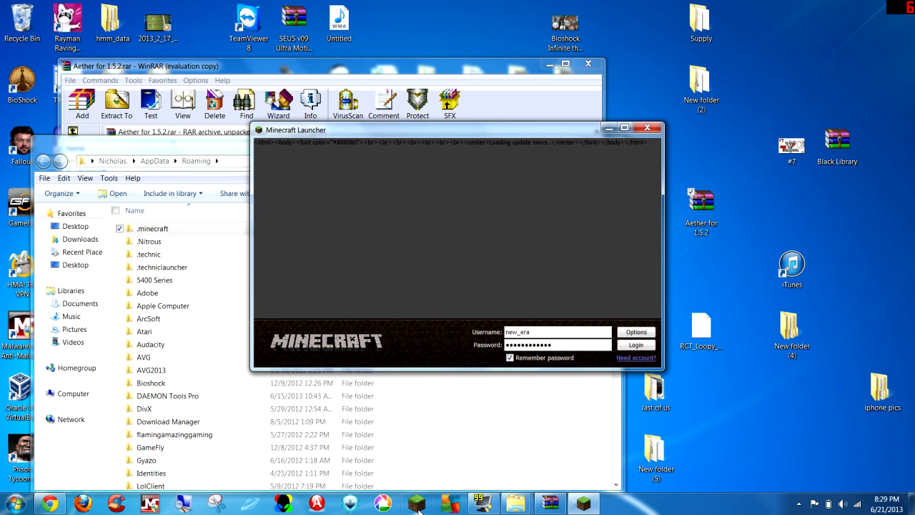
Step: Log in, then choose Play Offline when the launcher can't connect
{"action": "left_click", "coordinate": [635, 345]}
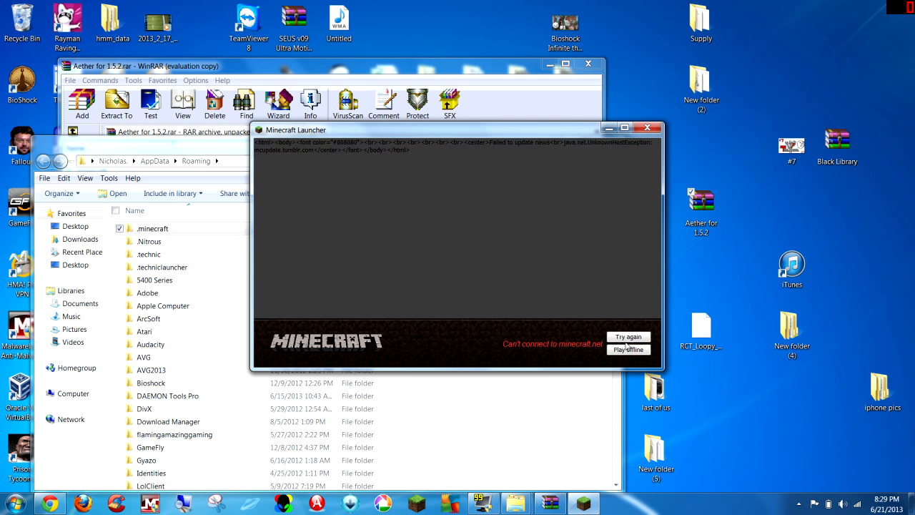
{"action": "left_click", "coordinate": [628, 349]}
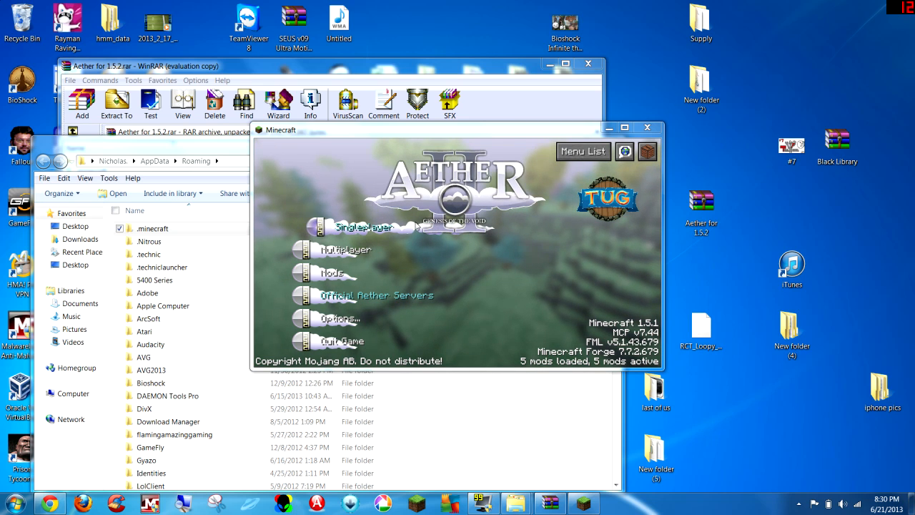
{"action": "left_click", "coordinate": [366, 226]}
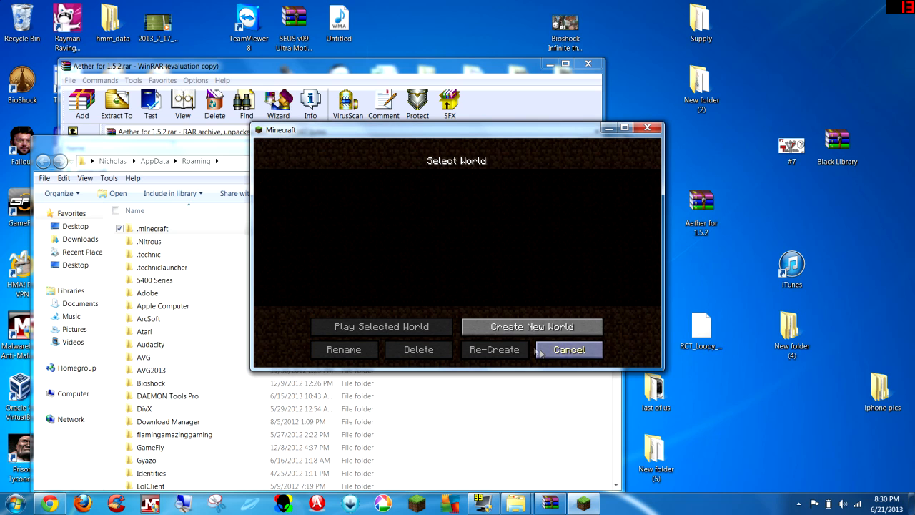
{"action": "left_click", "coordinate": [568, 349]}
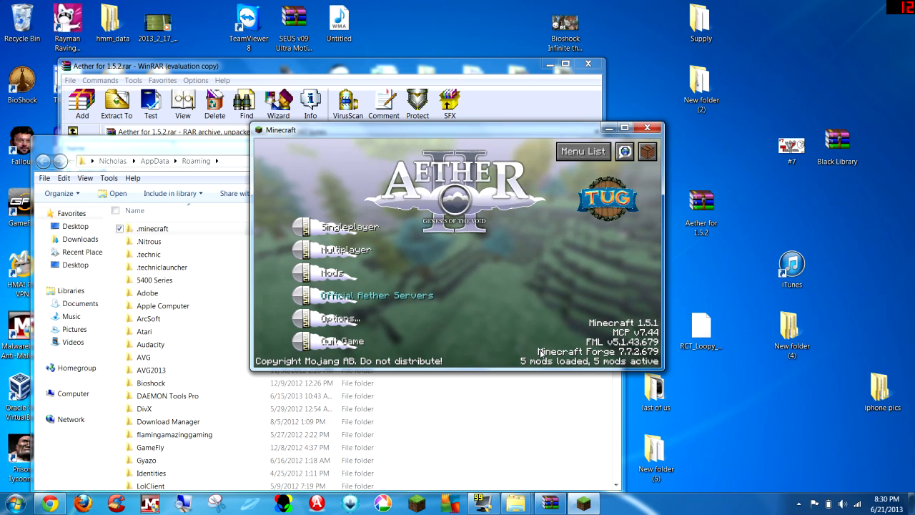